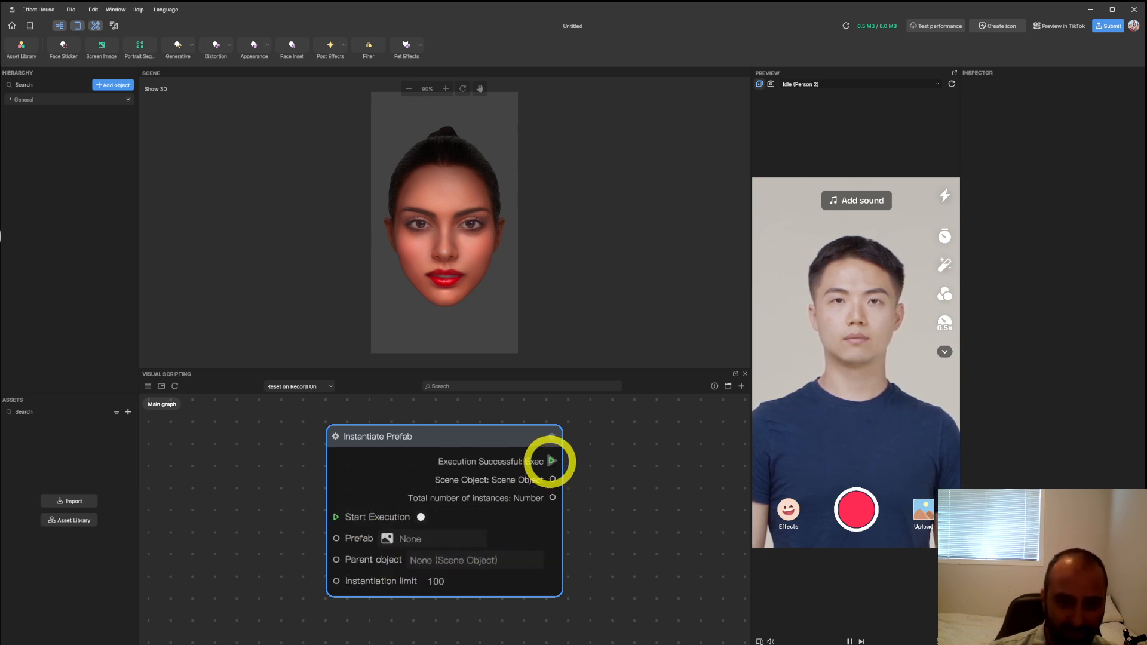
Step: Add a 3D Sphere object to the Hierarchy via the Add object menu
click(551, 461)
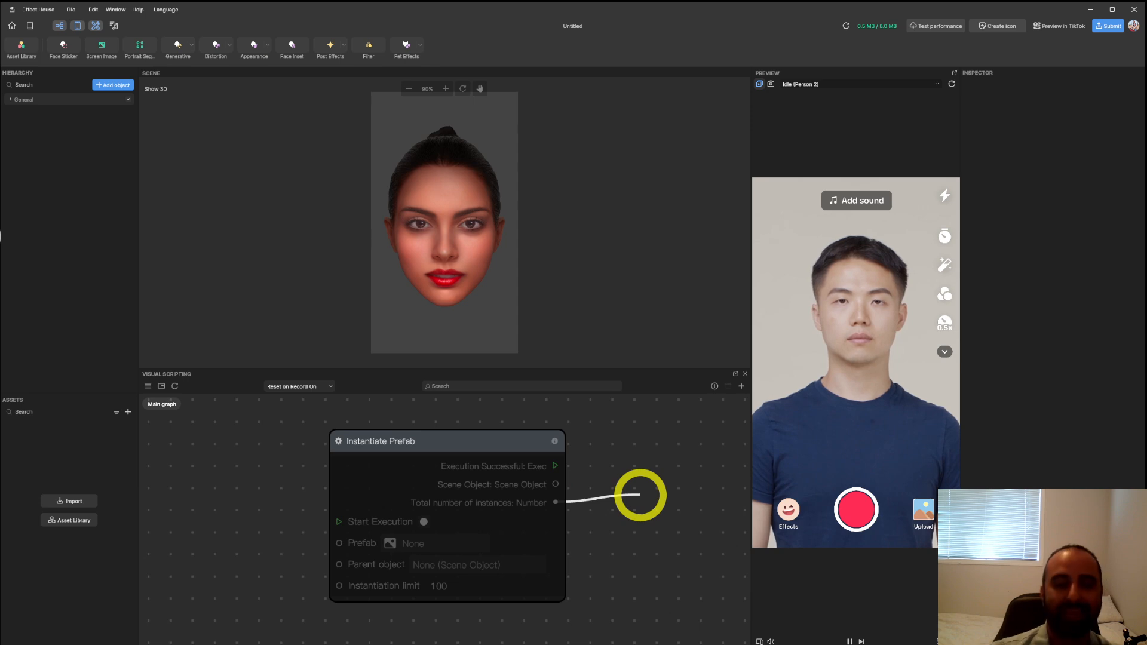
right_click(94, 160)
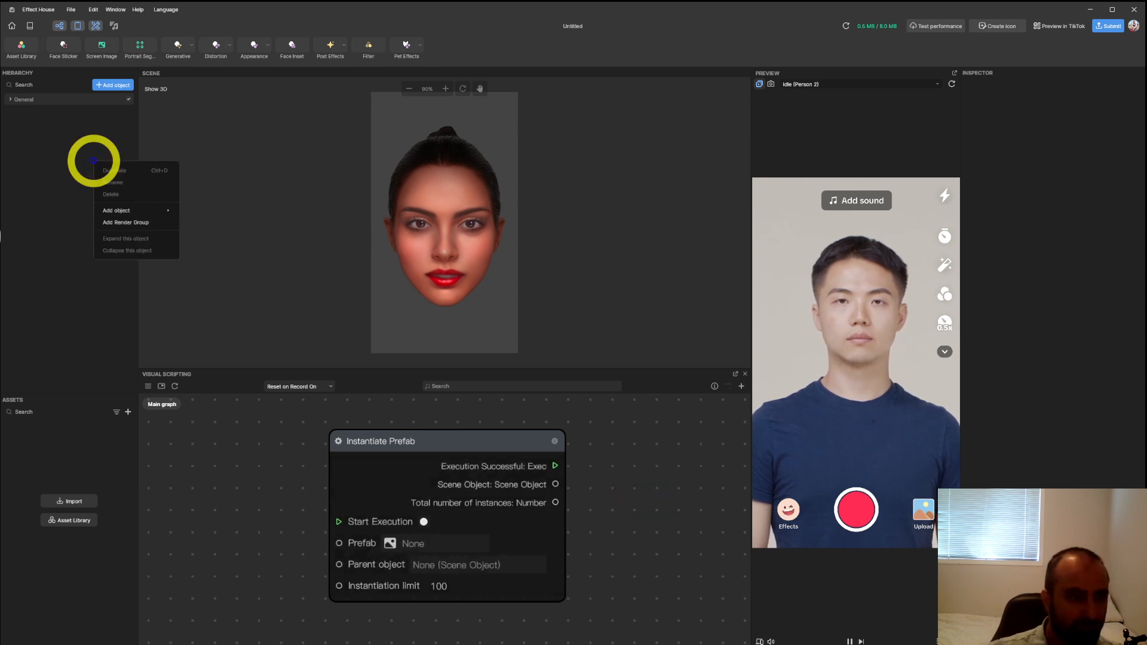
click(116, 210)
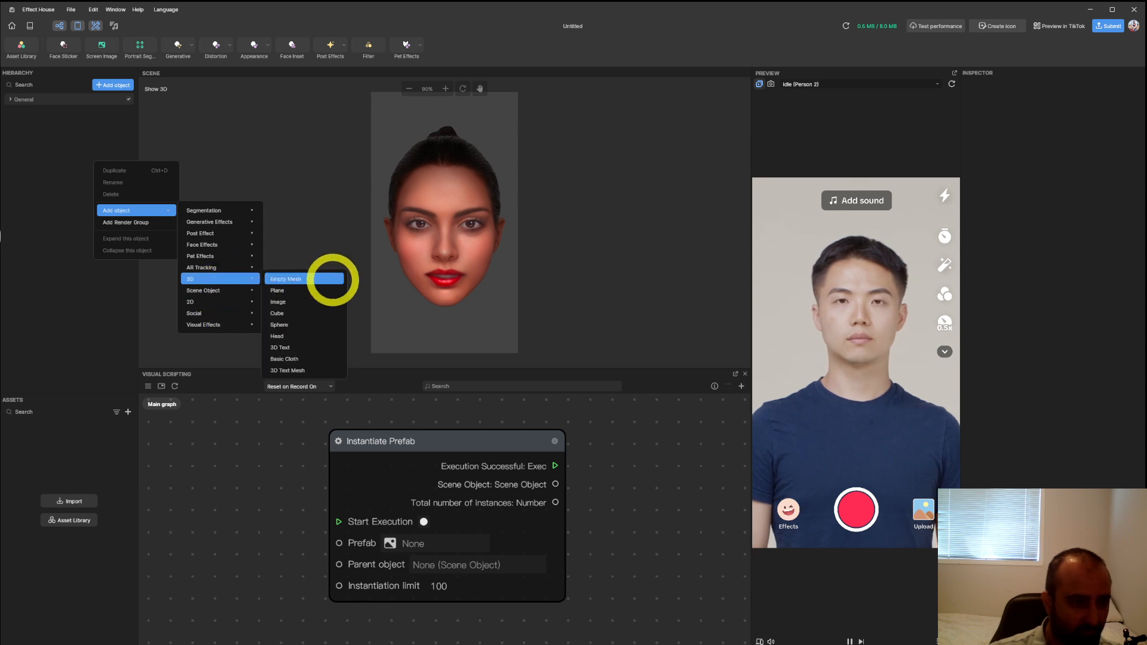
click(278, 325)
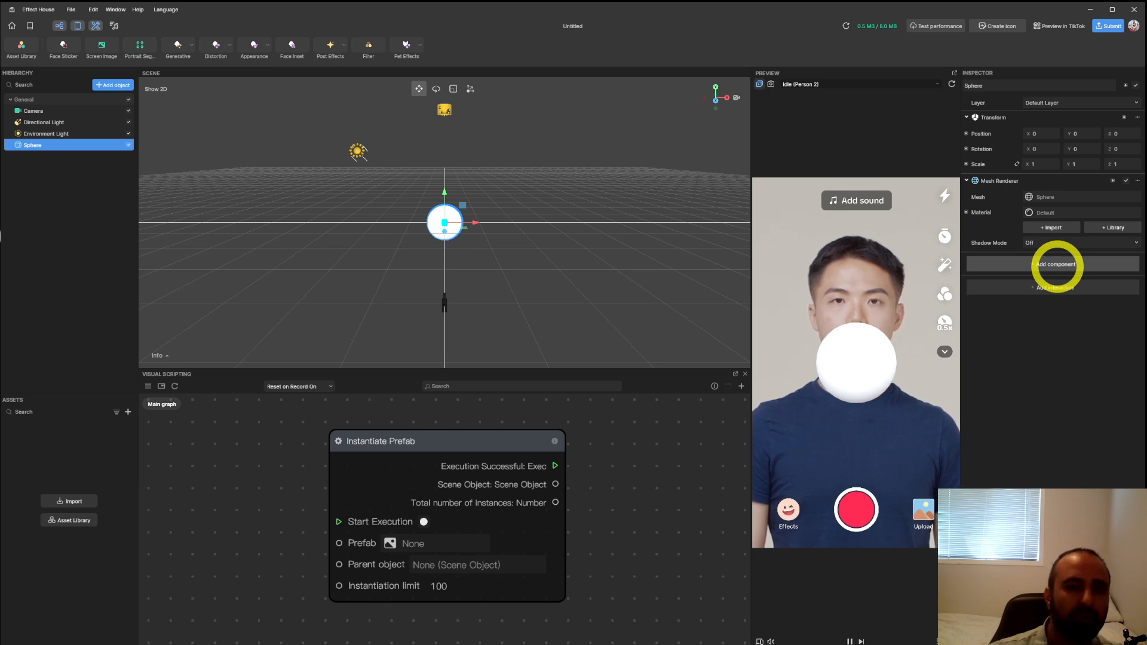
Step: Add a physics component to the sphere in the Inspector
click(1056, 264)
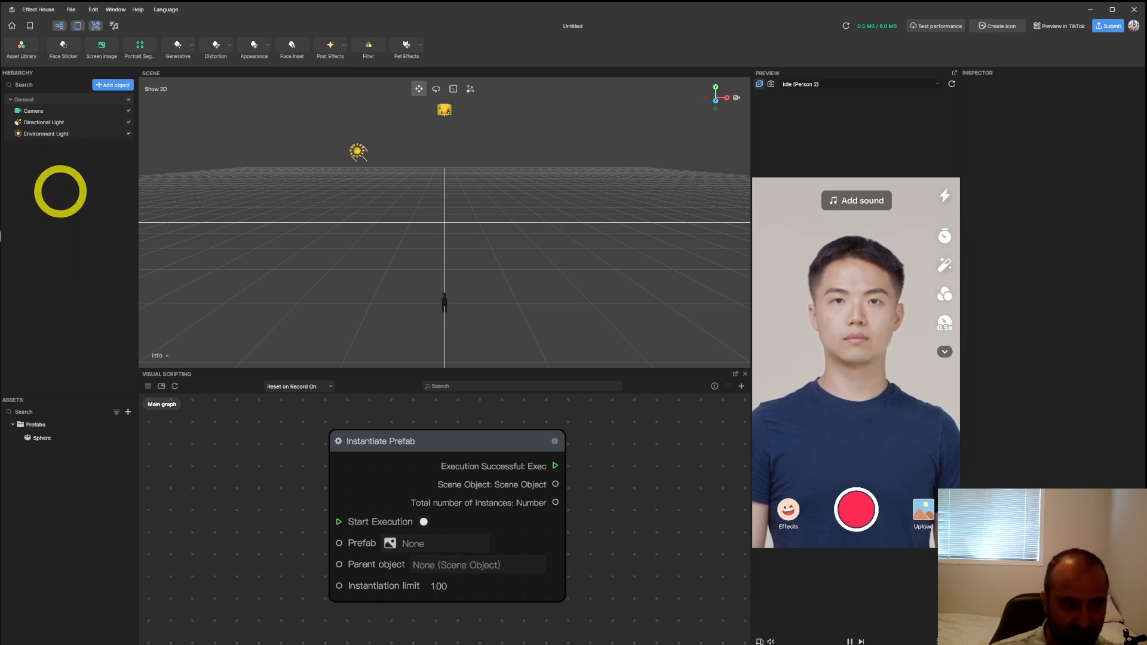
Step: Add a Screen Tap event node to the visual scripting graph
click(42, 437)
text(Exec scre)
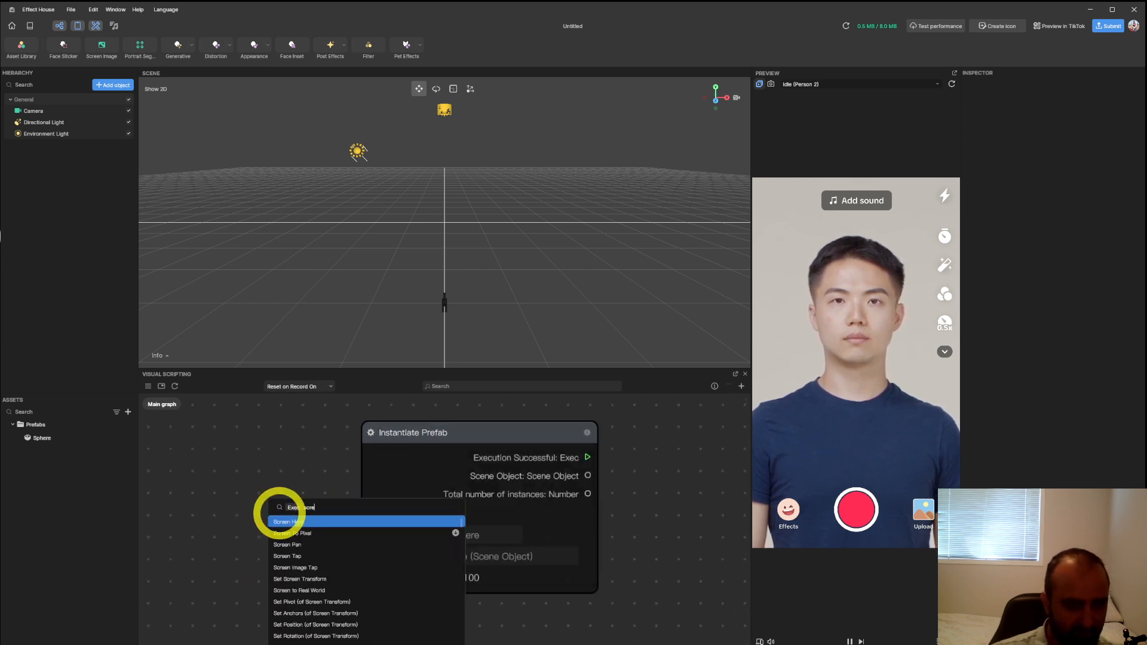
click(287, 556)
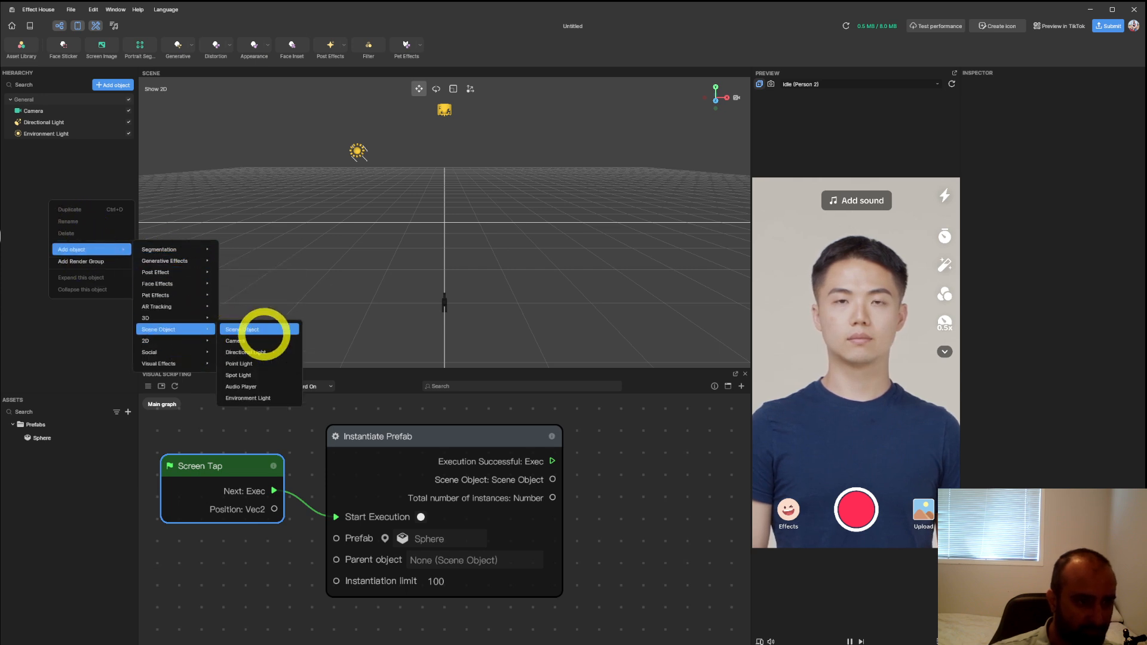
Step: Add an empty Scene Object and set it as Instantiate Prefab's parent object
click(242, 329)
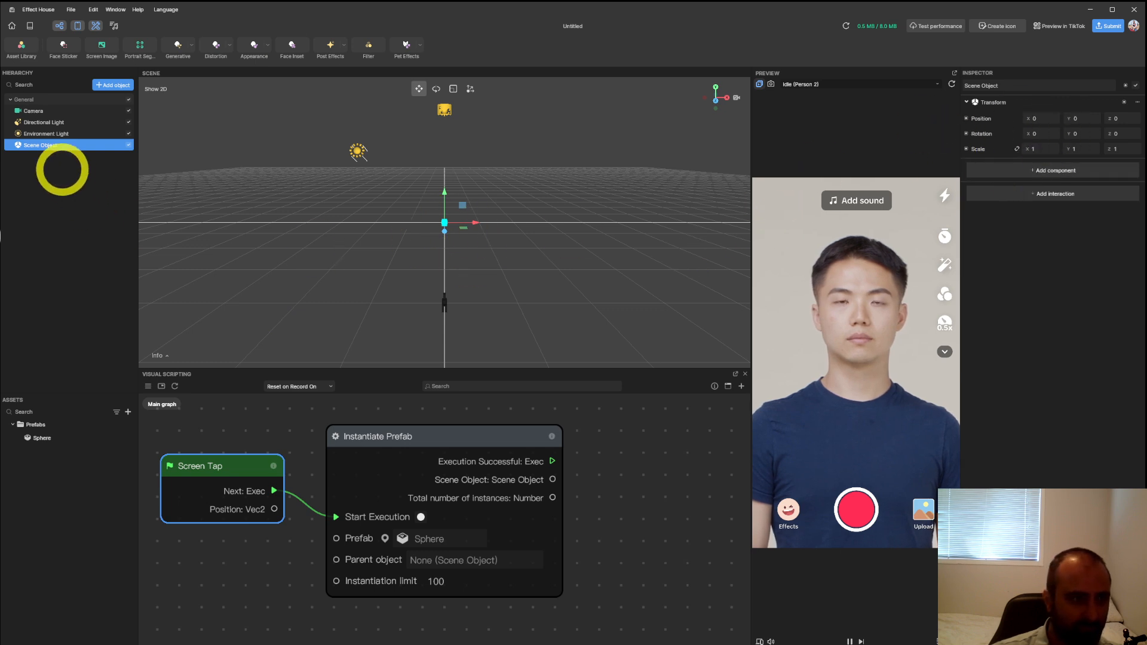
click(473, 560)
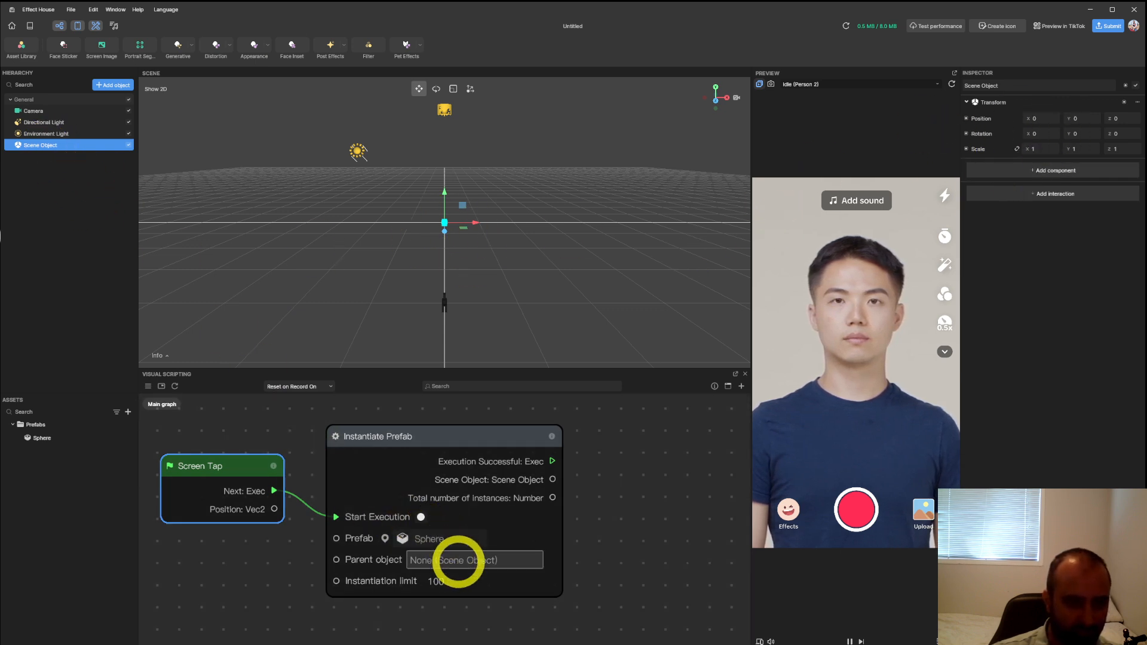
click(474, 559)
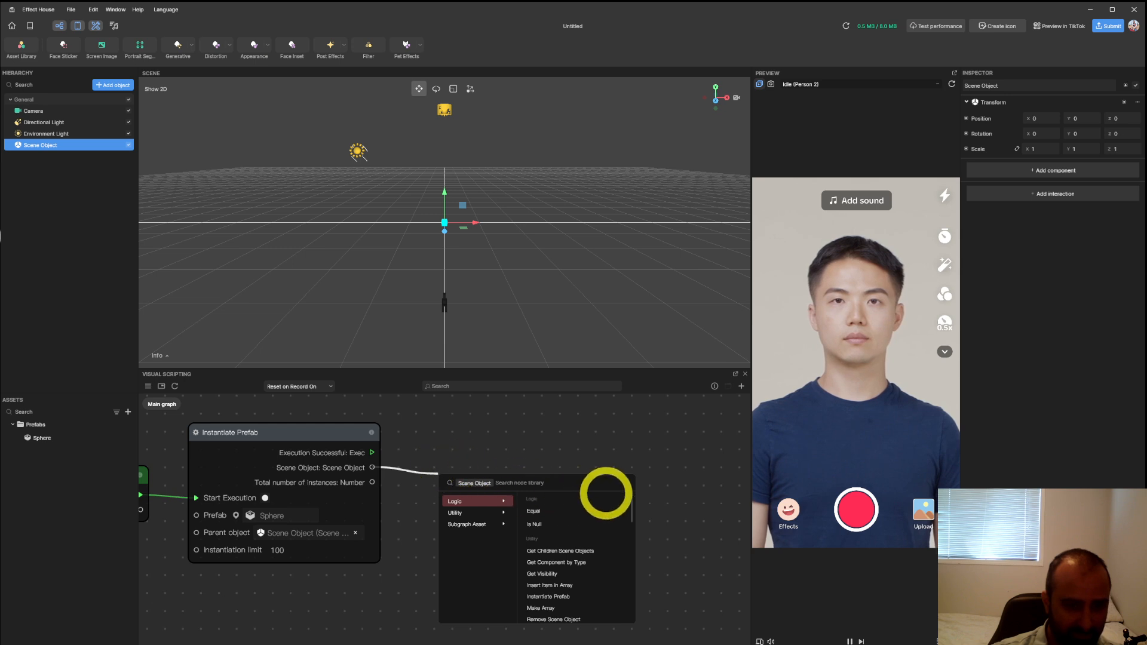
Step: Add a Get Component by Type node with its type set to Rigid Body
click(556, 561)
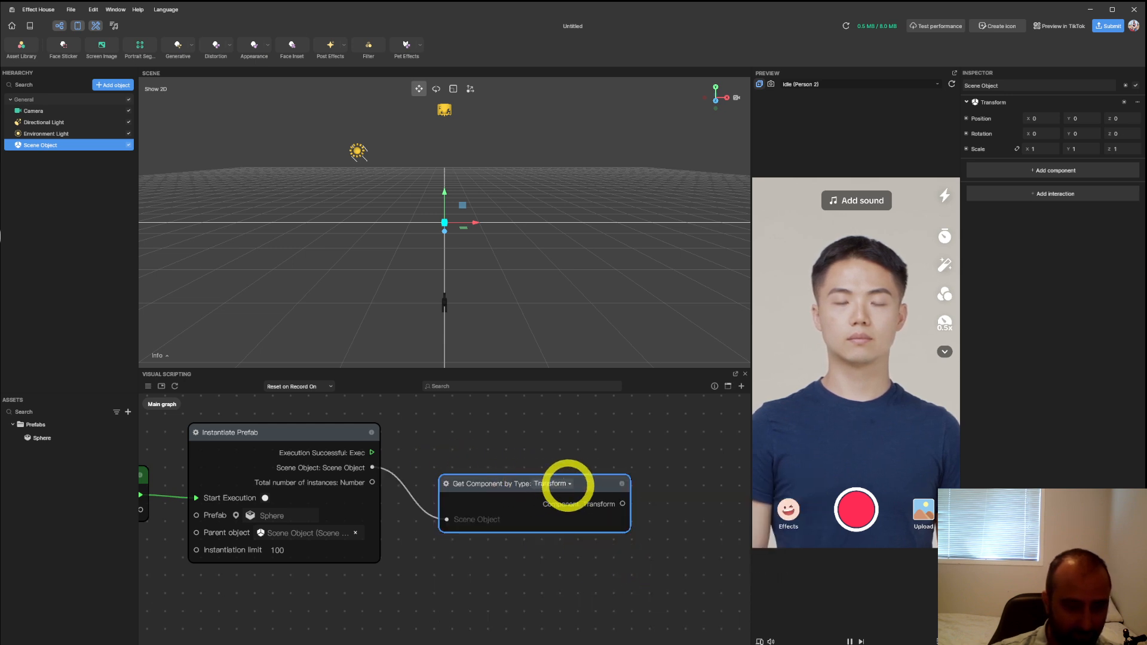
click(550, 483)
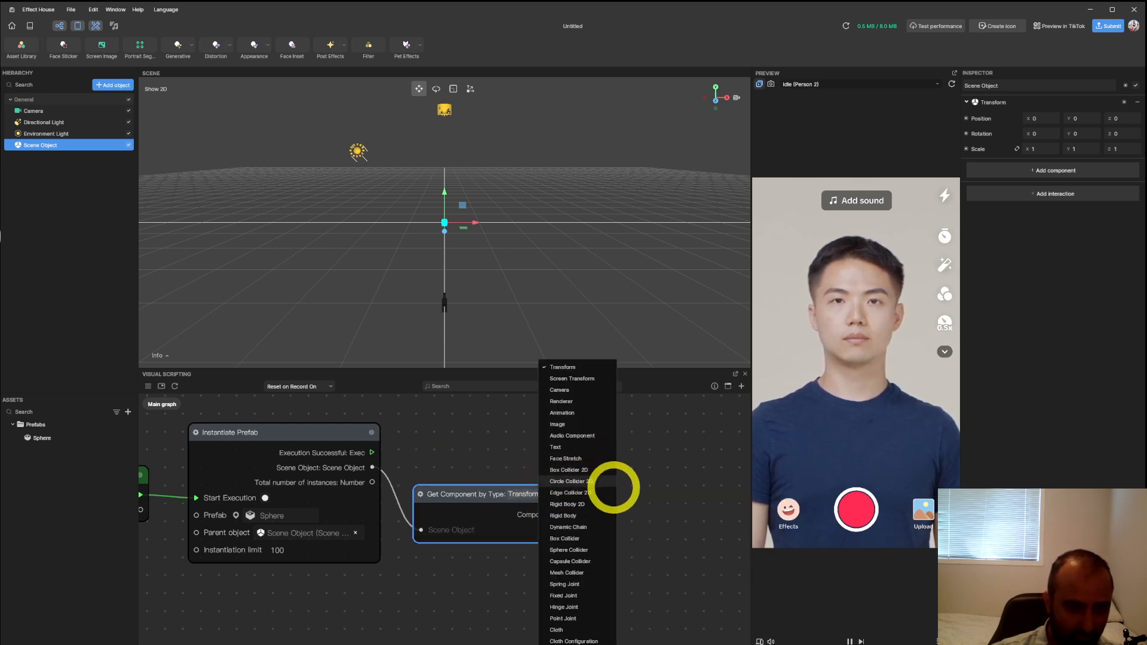
click(562, 515)
text(app)
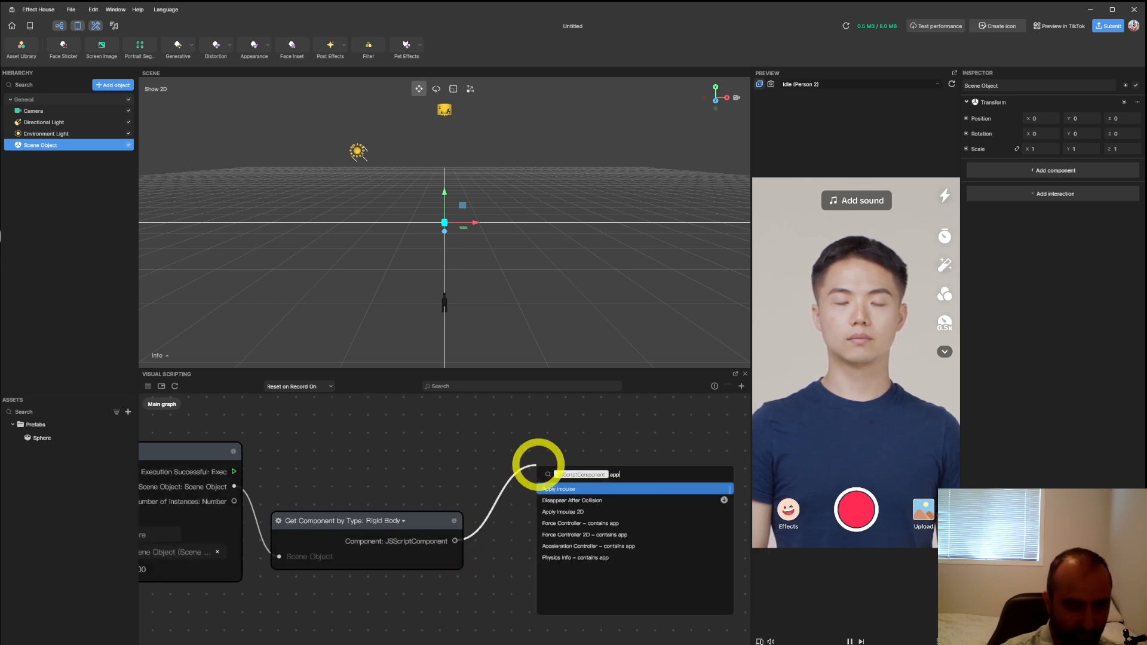
Step: Add an Apply Impulse node on the rigid body with Force Z set to -100
click(559, 488)
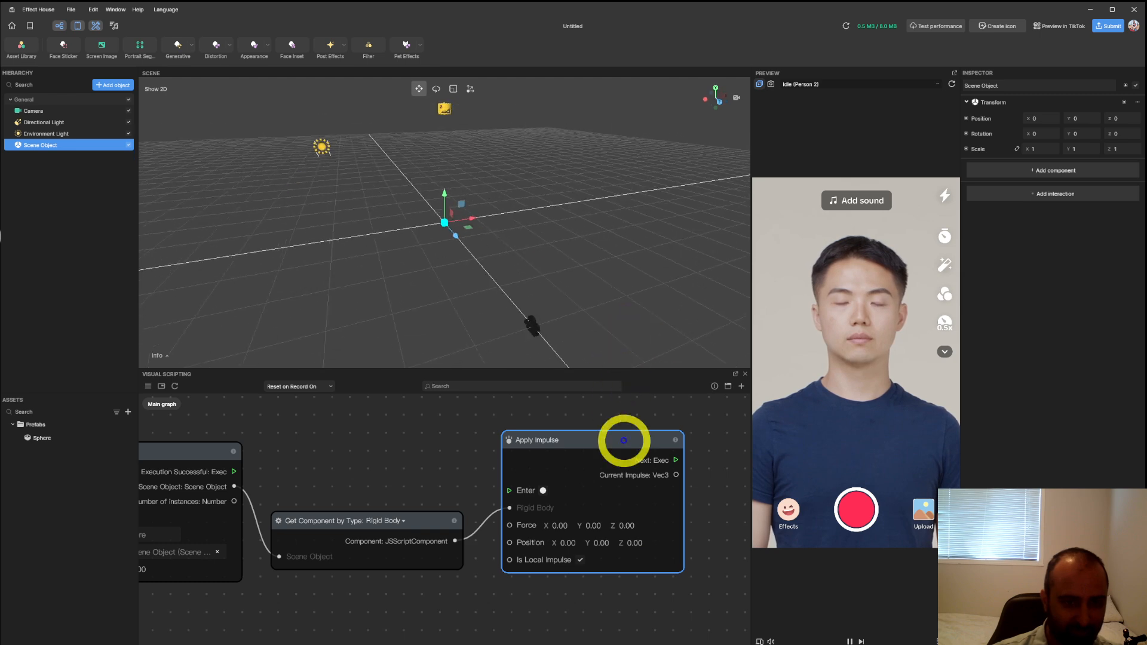
click(622, 525)
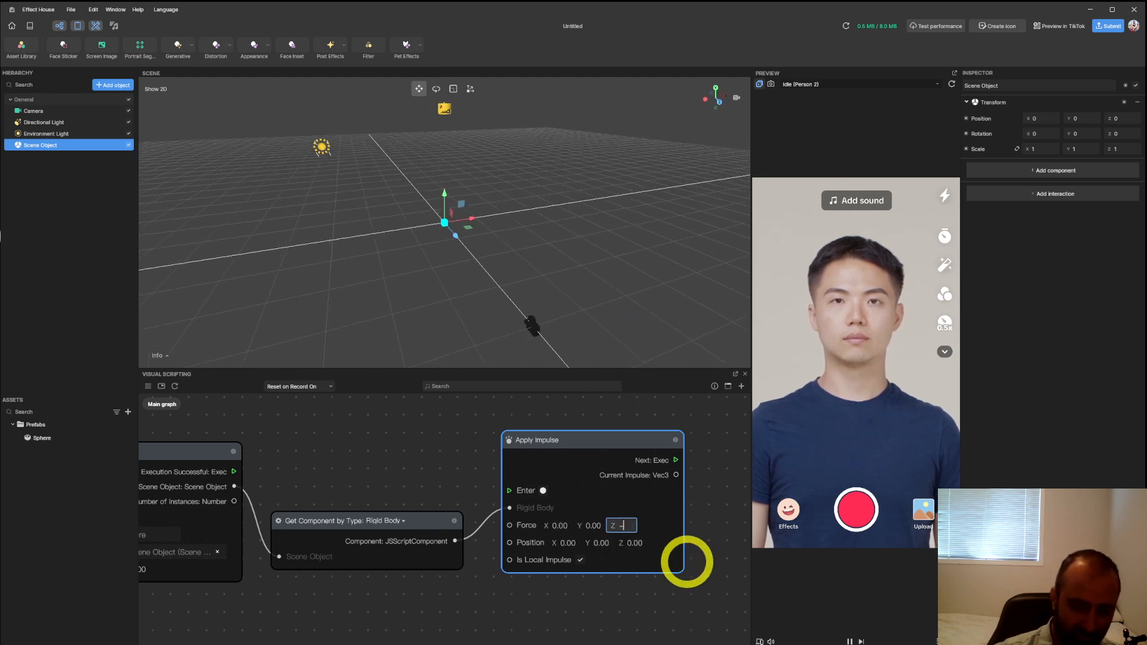
text(-100)
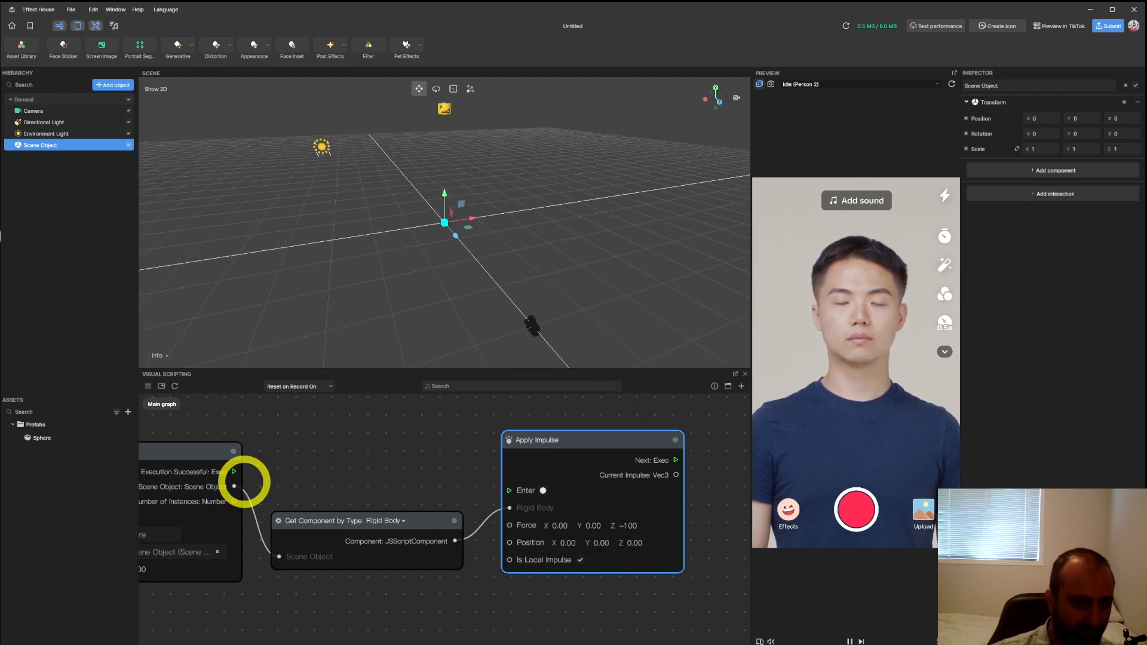